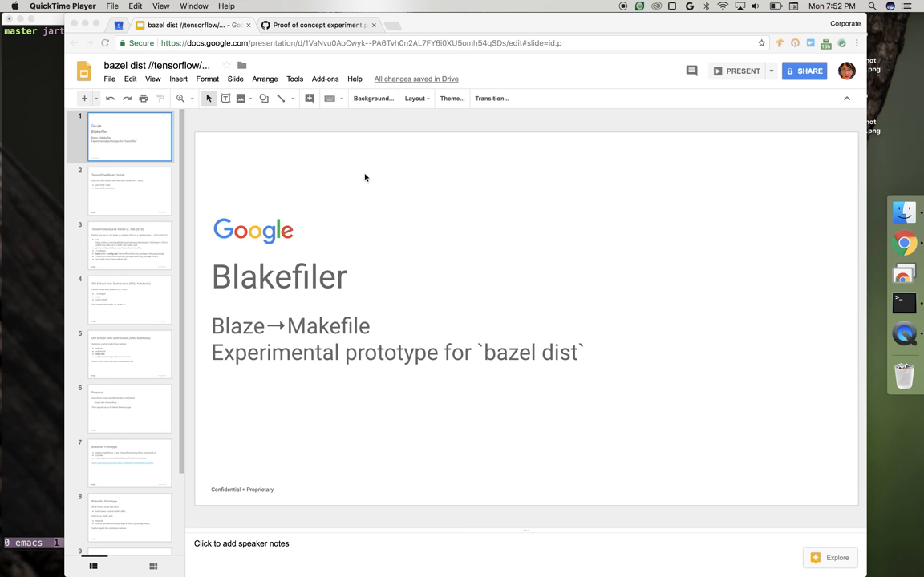
mouse_move(248, 494)
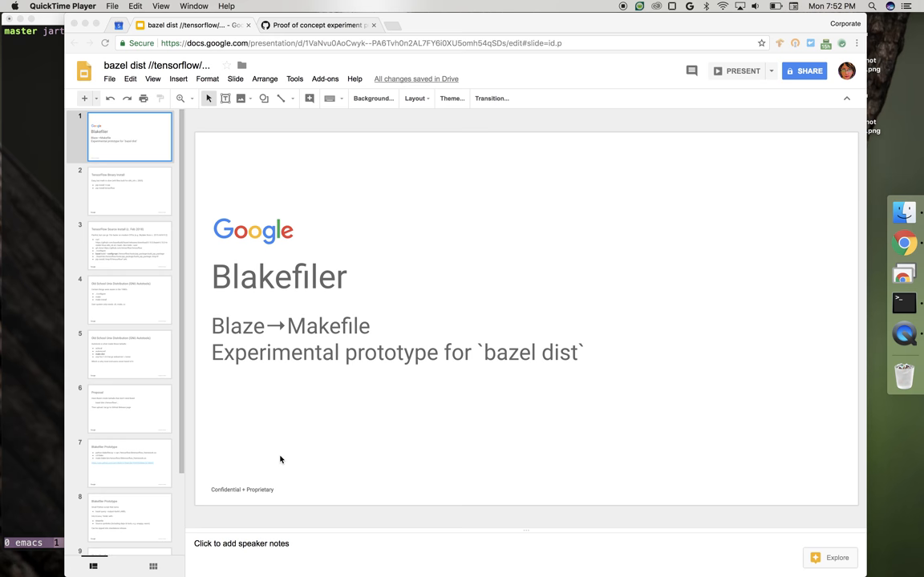
Step through the Binary Install, Source Install and Old School Unix Distribution slides.
click(317, 25)
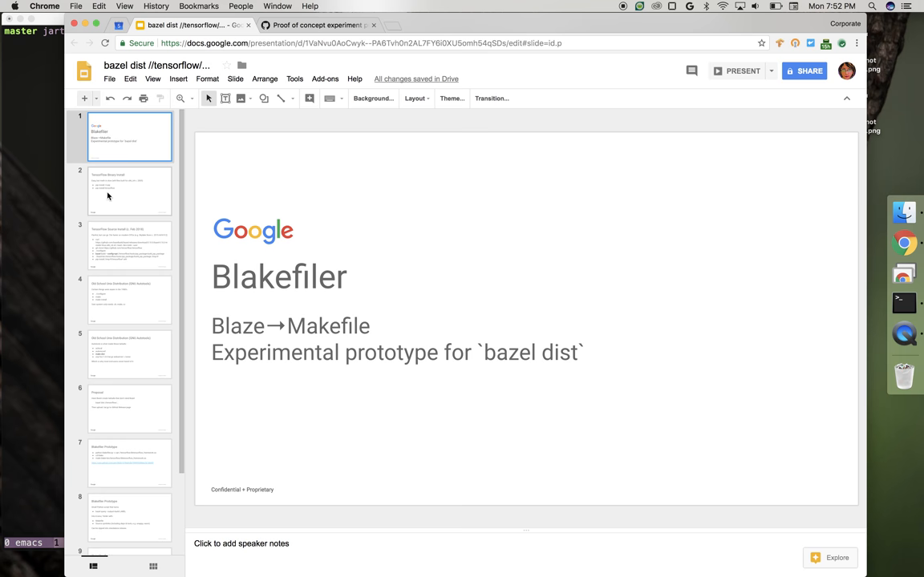
click(130, 190)
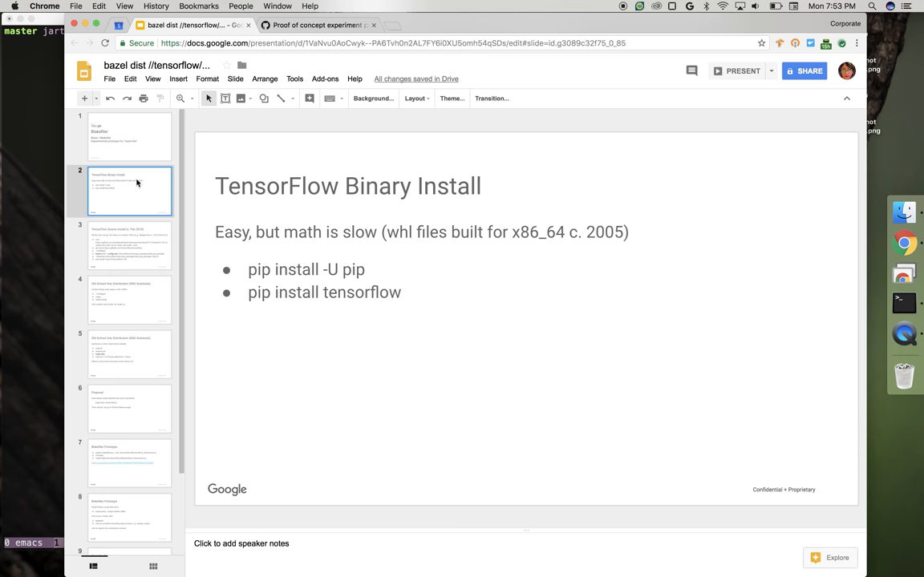
click(130, 246)
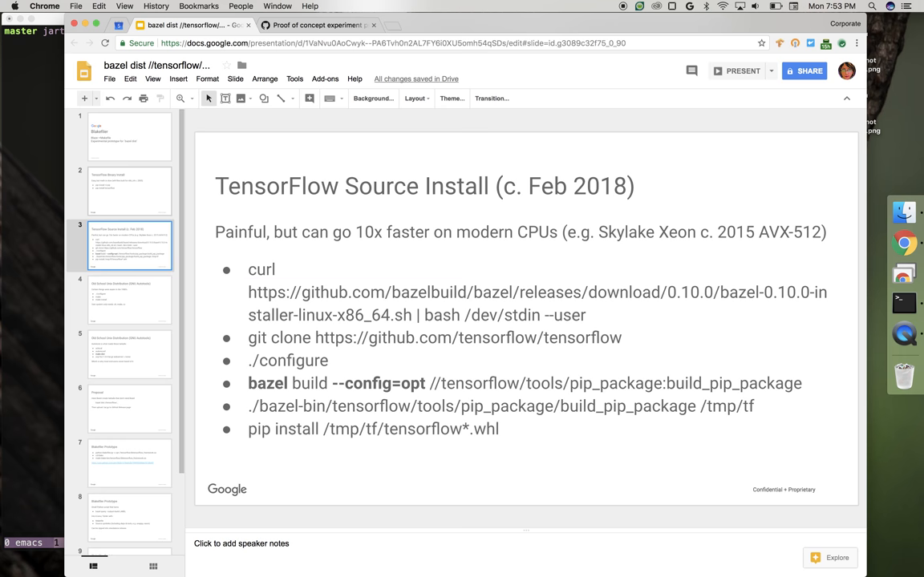
click(129, 299)
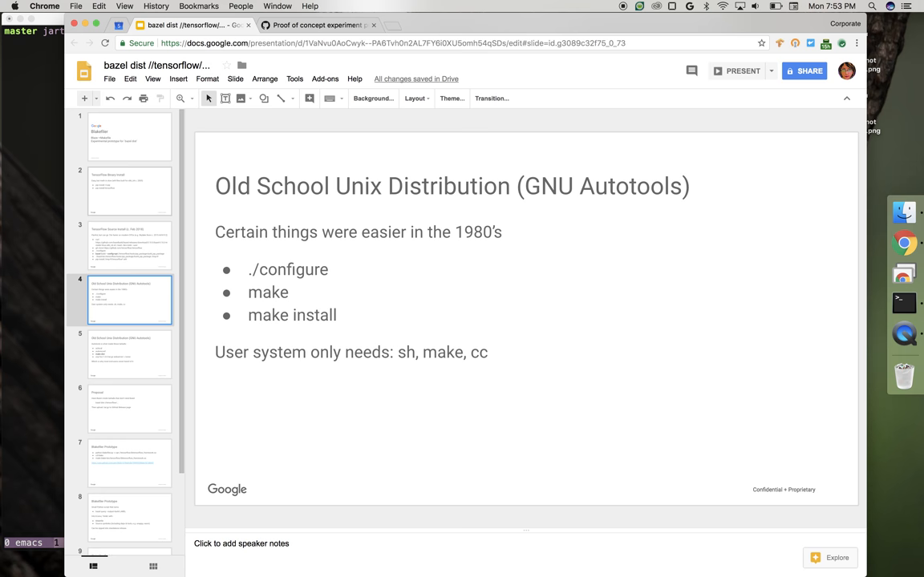
Advance past the GNU Autotools tarballs slide to the Proposal for `bazel dist` slide.
click(129, 353)
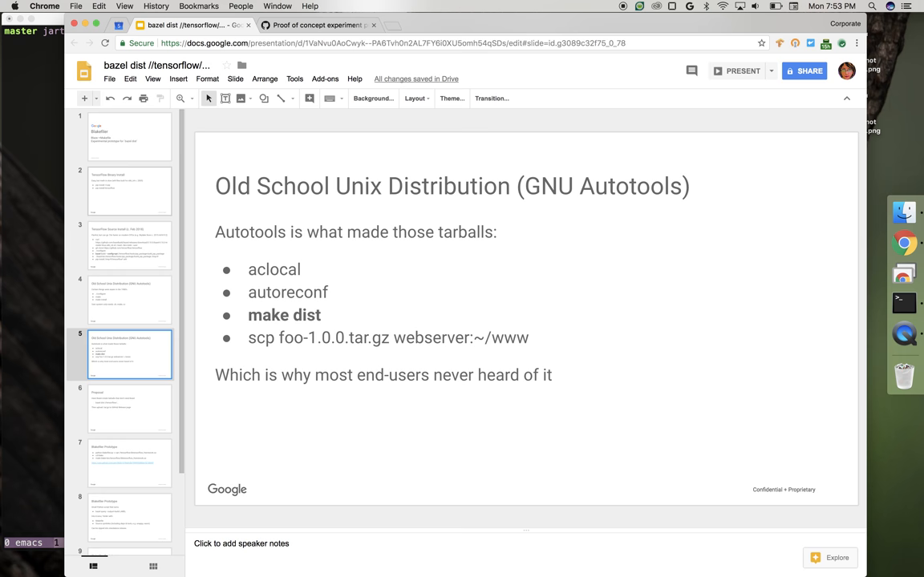
mouse_move(197, 210)
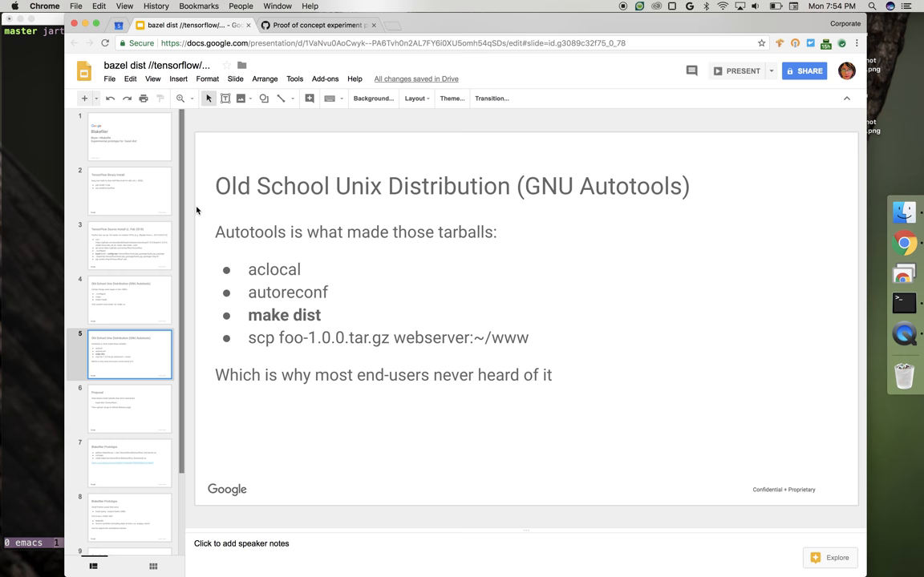
click(128, 409)
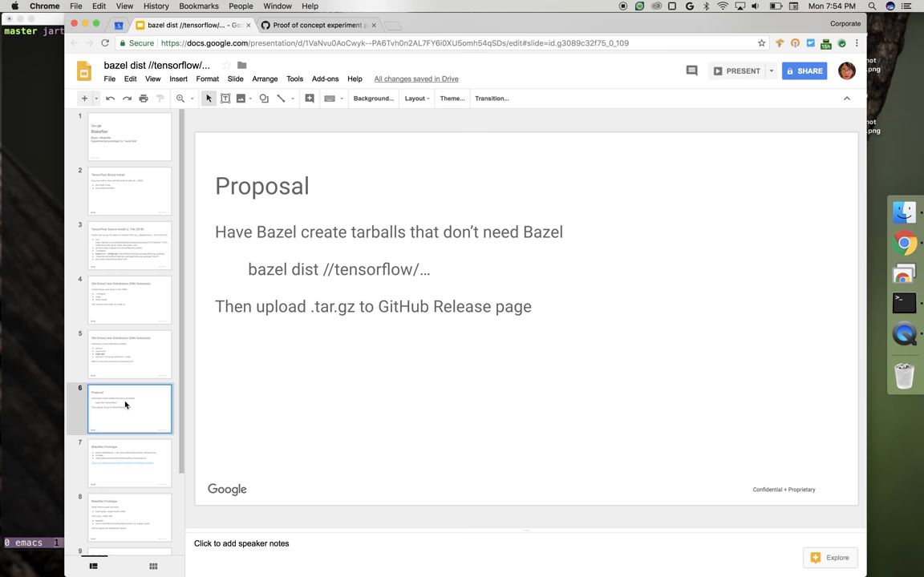
Move through the Blakefiler Prototype slides to the one on forcing system libraries.
click(129, 463)
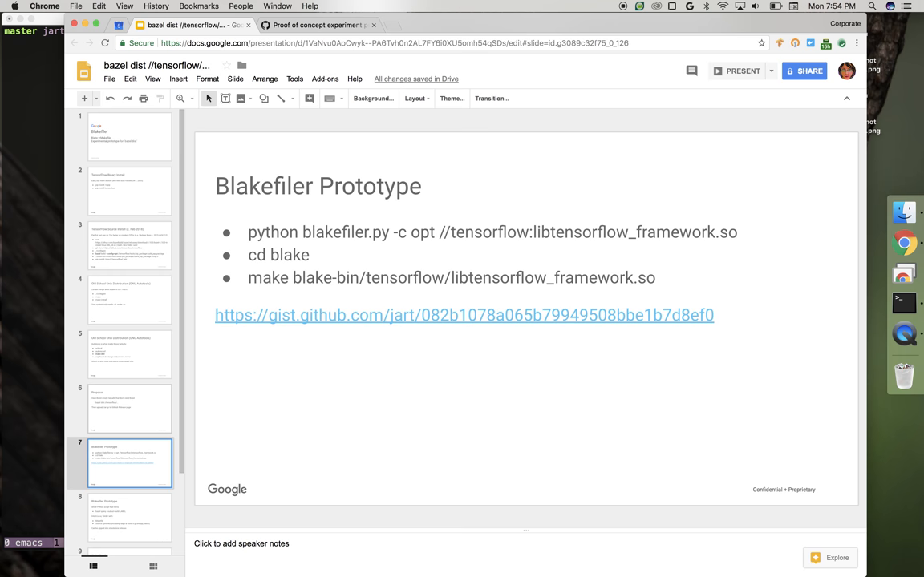
click(130, 515)
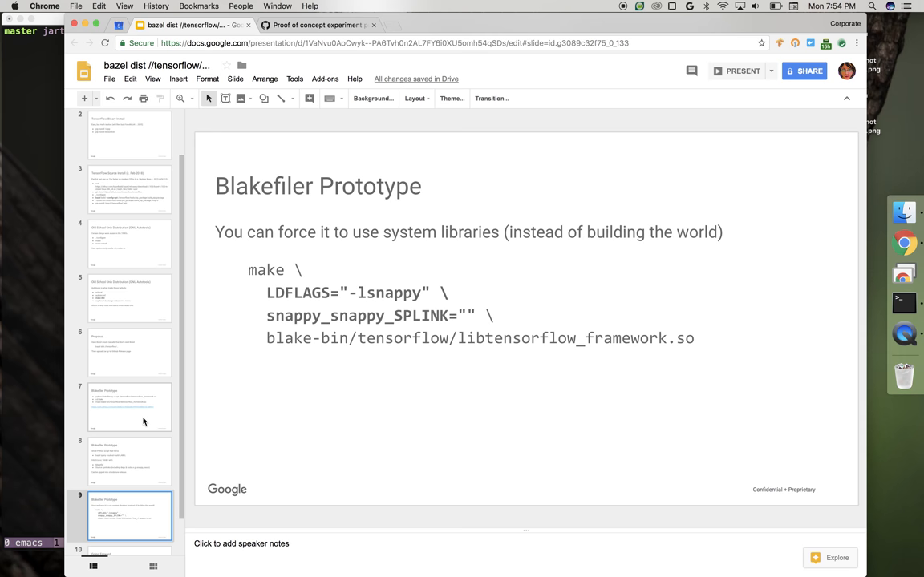
Run blakefiler.py -c opt //tensorflow:libtensorflow_framework.so, list the blake folder and cd into it.
click(317, 25)
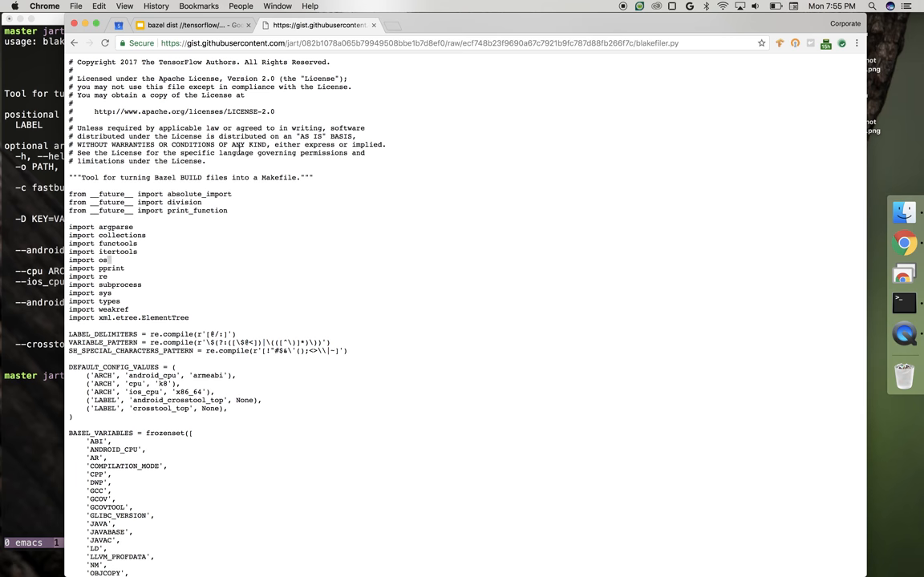
click(192, 25)
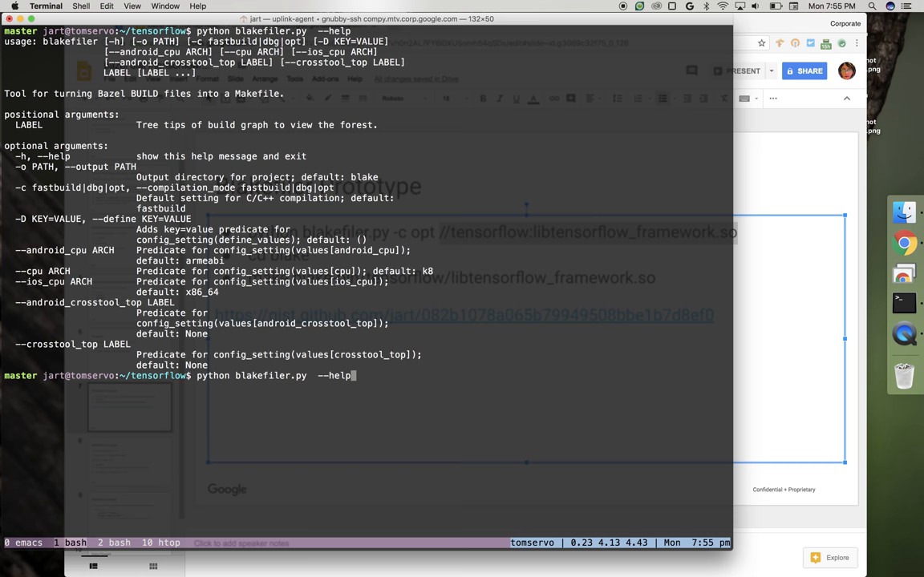
text(-c opt //tensorflow:libtensorflow_framework.so)
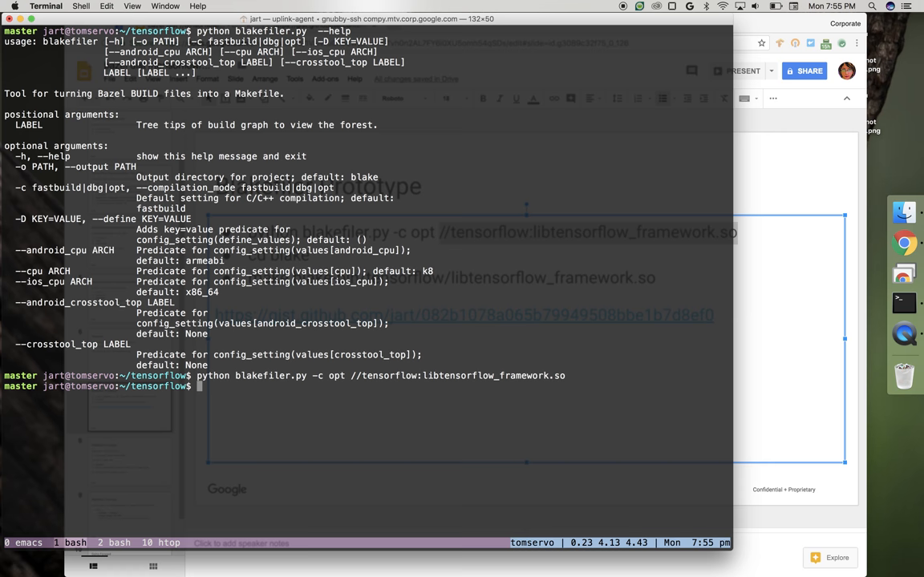
text(ls blake)
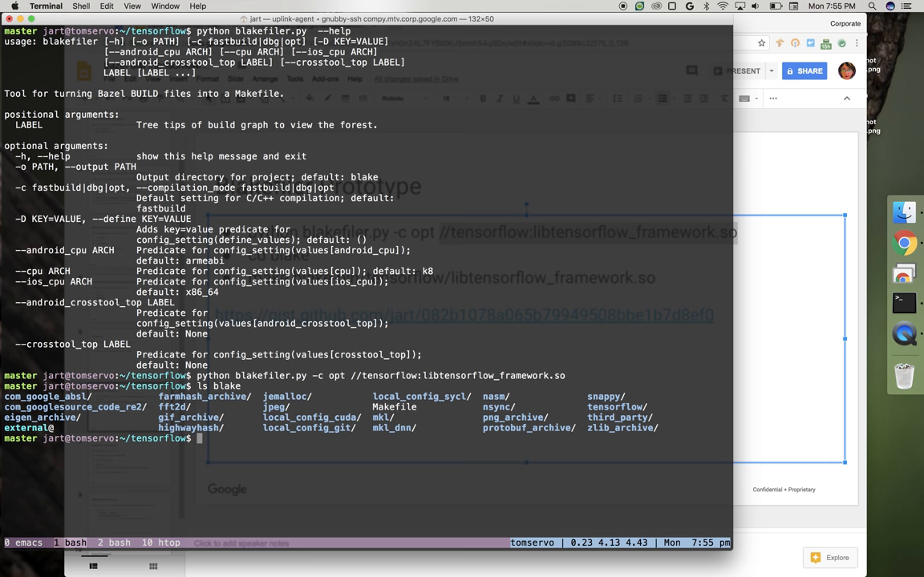
text(cd blake)
text(ls)
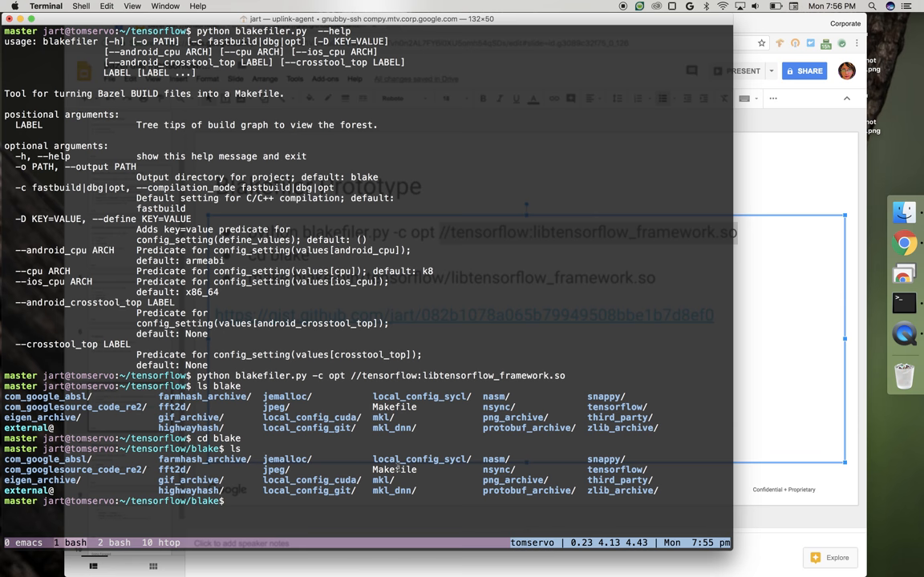
Page through the Makefile to the libtensorflow_framework.so link rule and clean target.
double_click(614, 469)
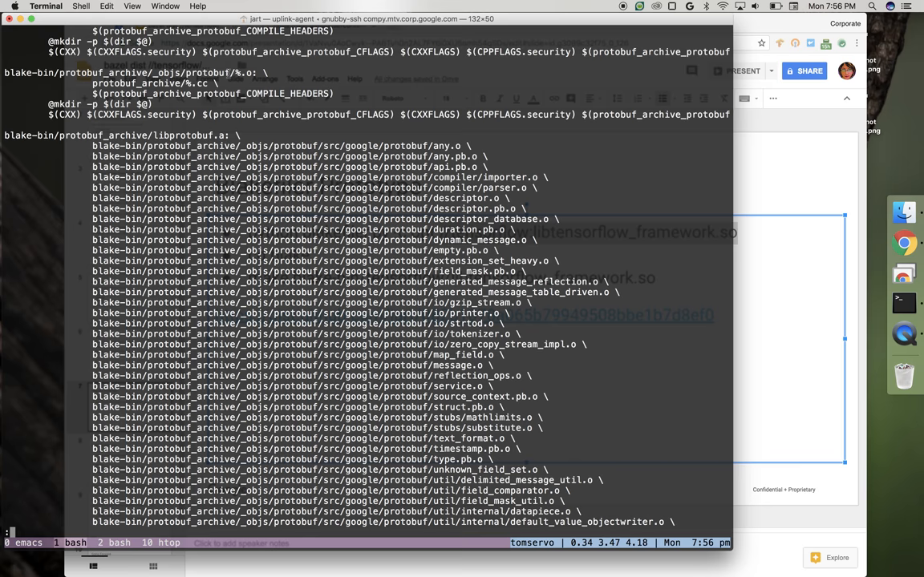
scroll(down, 3)
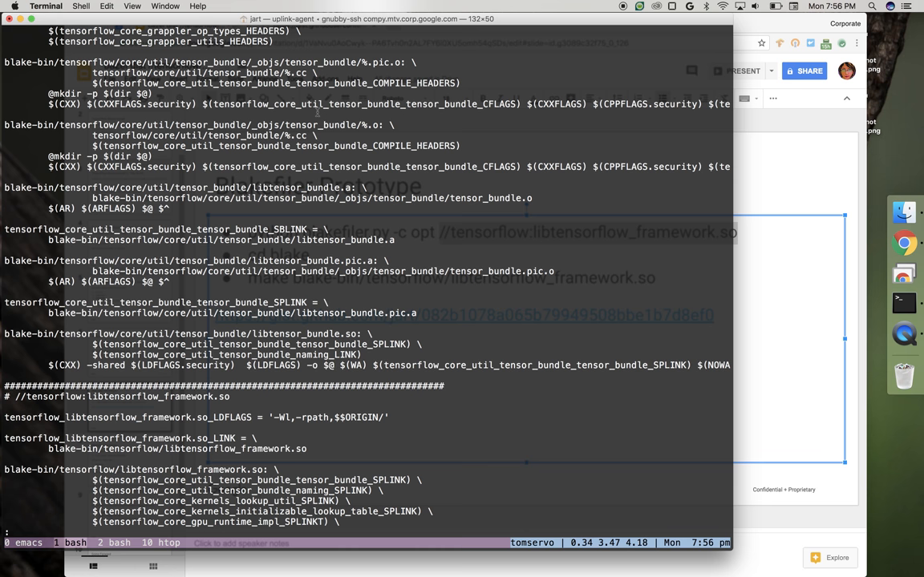
scroll(down, 3)
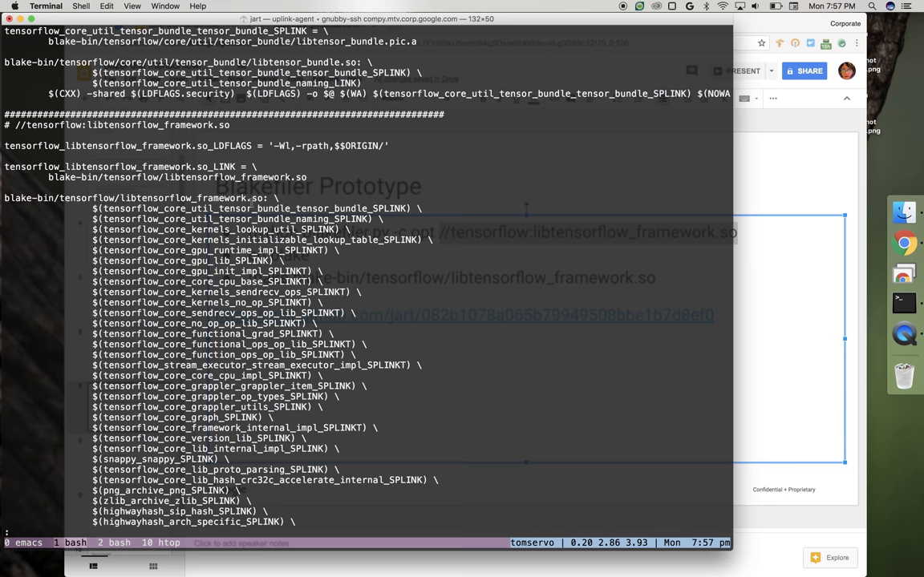
scroll(down, 3)
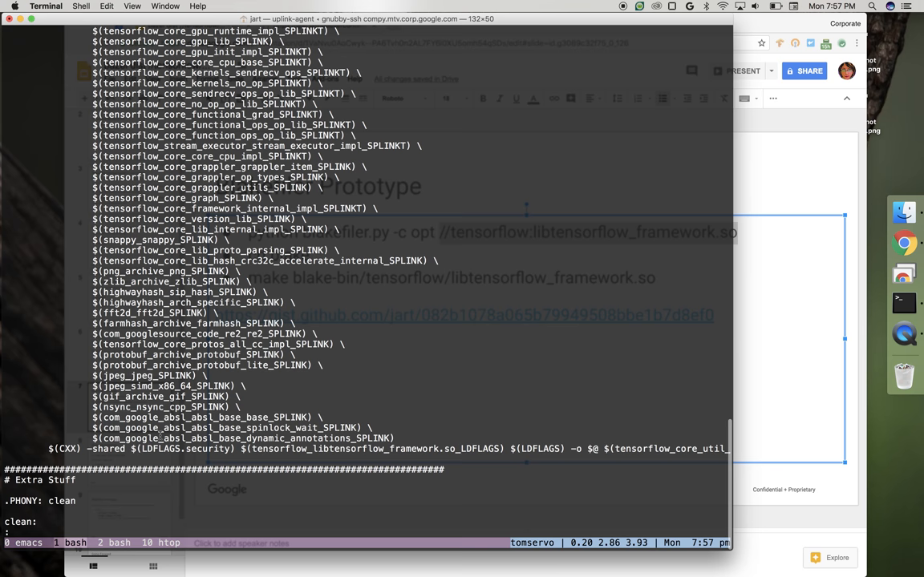
Launch the build with make -j120.
text(make -j120)
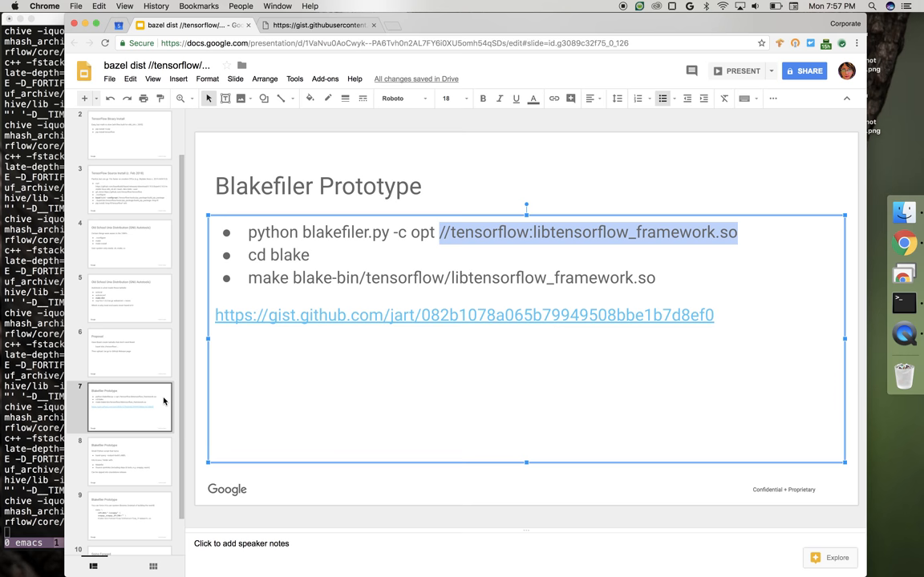
click(129, 527)
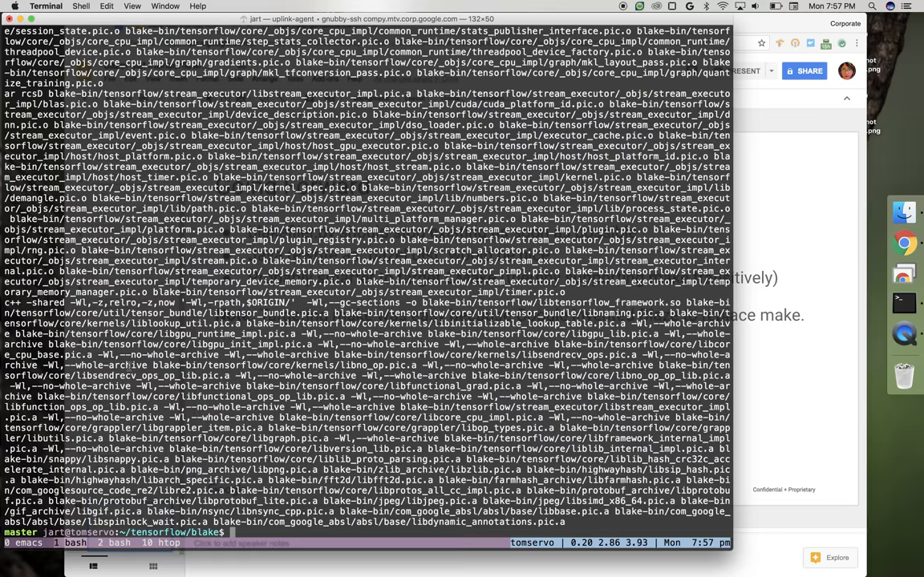
List blake-bin/tensorflow/libtensorflow_framework.so with ls -hal to show its size and permissions.
text(ls -hal blake-bin/tensorflow/libtensorflow_framework.so)
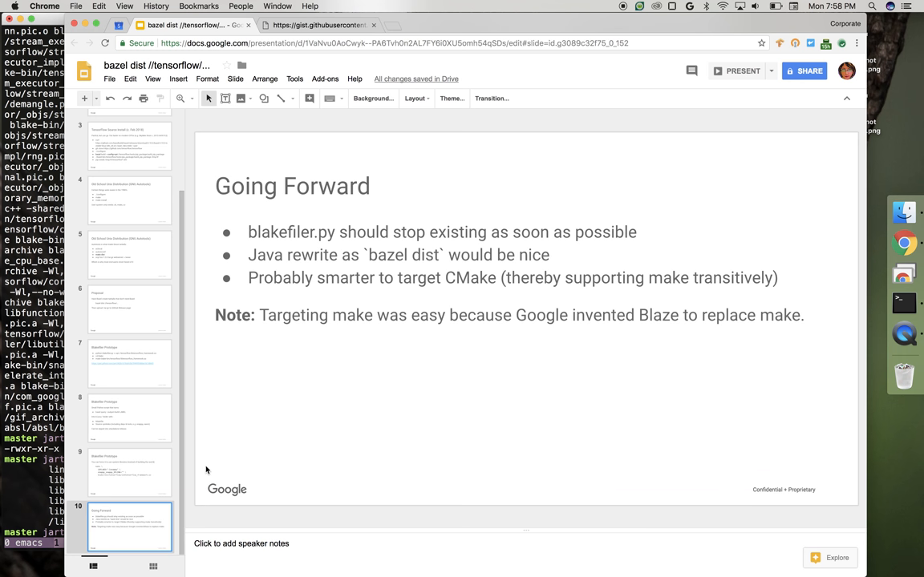
mouse_move(161, 435)
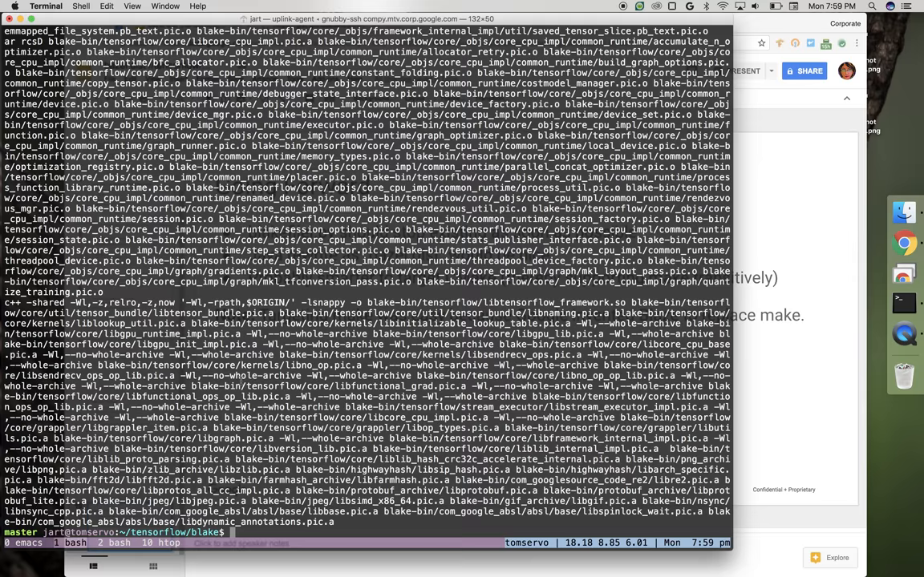
Run ldd on blake-bin/tensorflow/libtensorflow_framework.so to show its shared library dependencies.
text(ldd blake-bin/tensorflow/libtensorflow_framework.so)
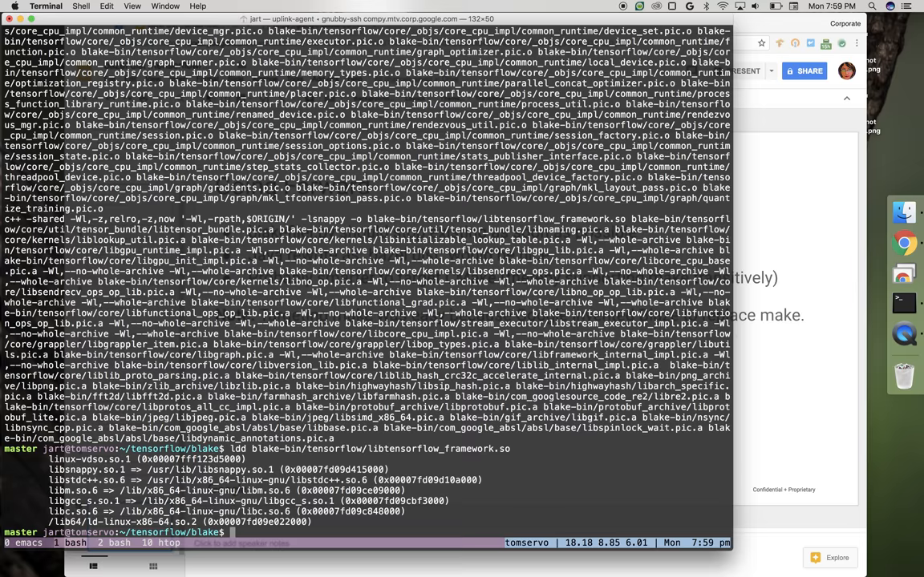